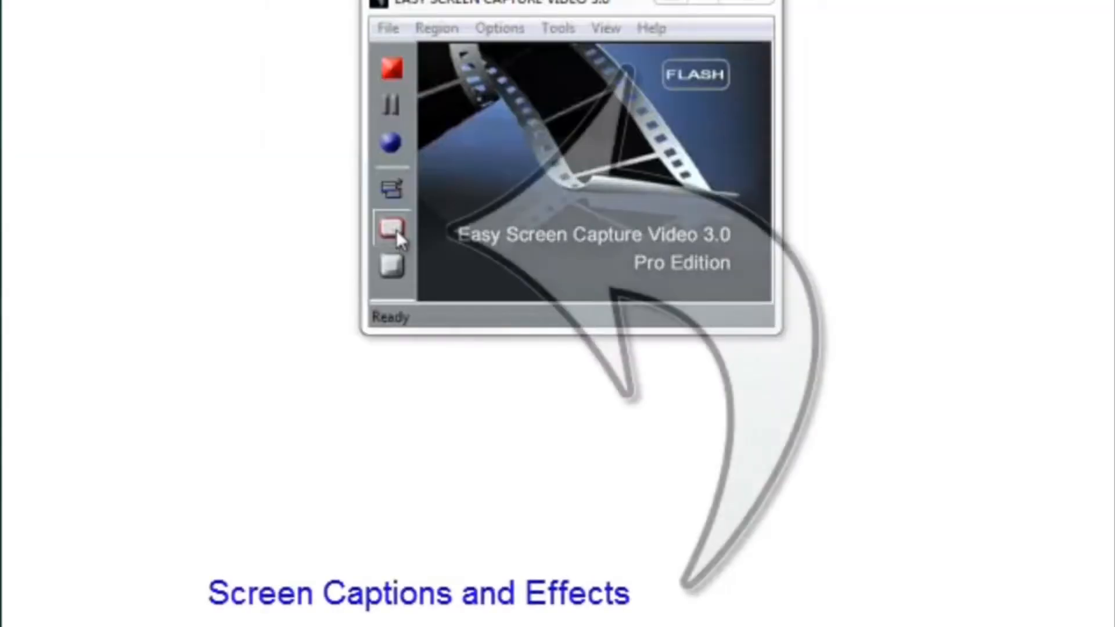
Bring up the Screen Captions & Effects panel from the left toolbar.
{"action": "left_click", "coordinate": [391, 229]}
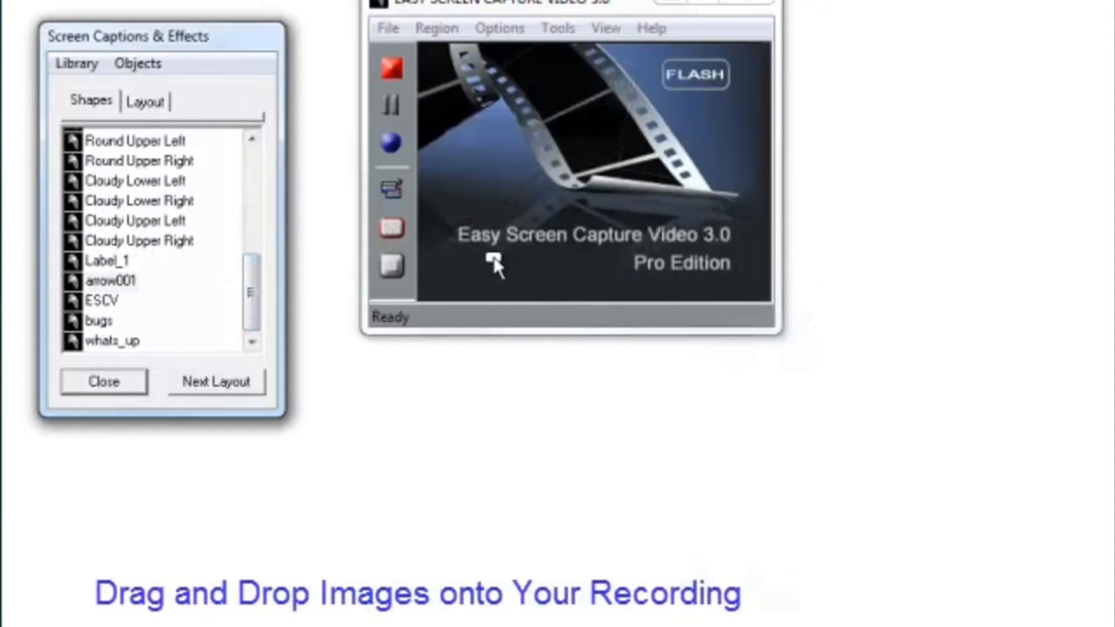
Drag a caption shape from the panel onto the recording area, then show the Layout list.
{"action": "left_click_drag", "start_coordinate": [110, 280], "coordinate": [498, 249]}
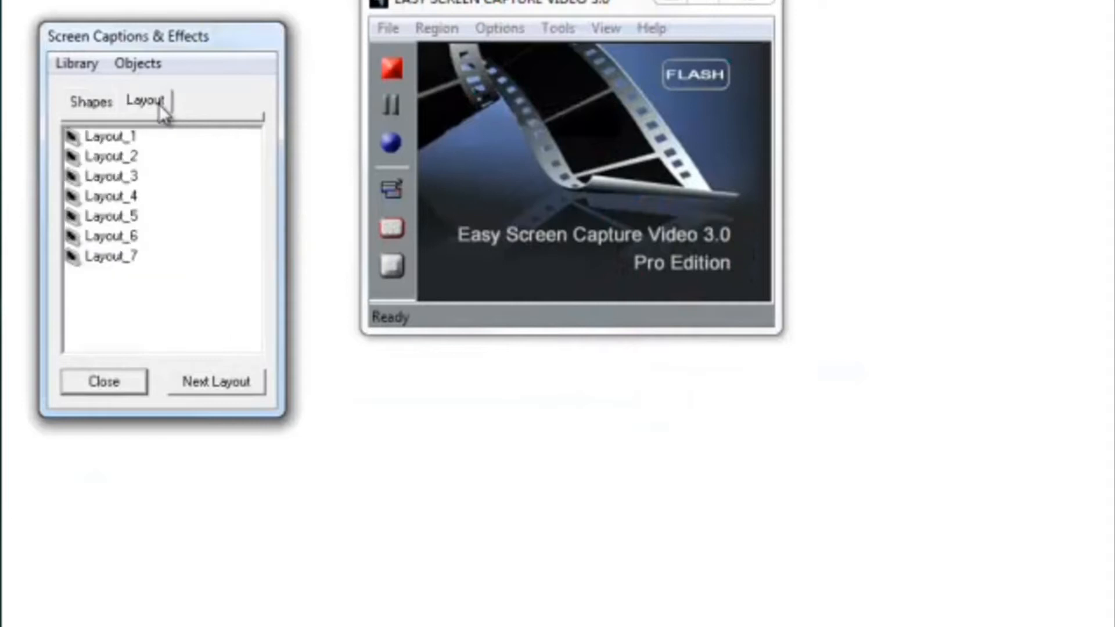
Step through the layouts to Layout_3, the cloud bubble 'What's up with Easy Screen Capture Video?'.
{"action": "left_click", "coordinate": [109, 197]}
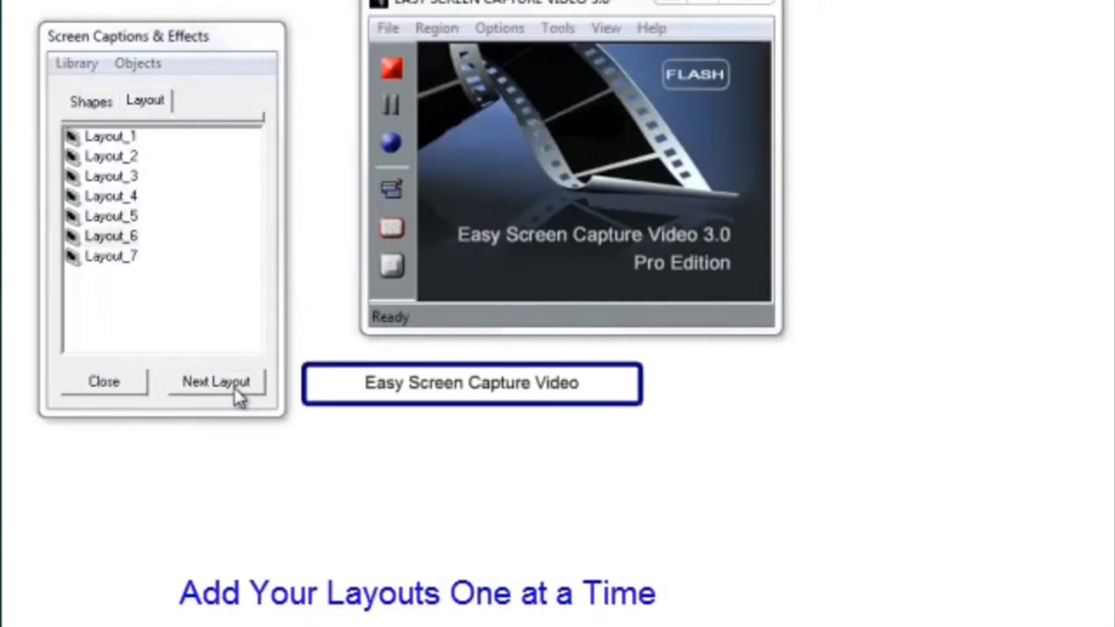
{"action": "left_click", "coordinate": [216, 381]}
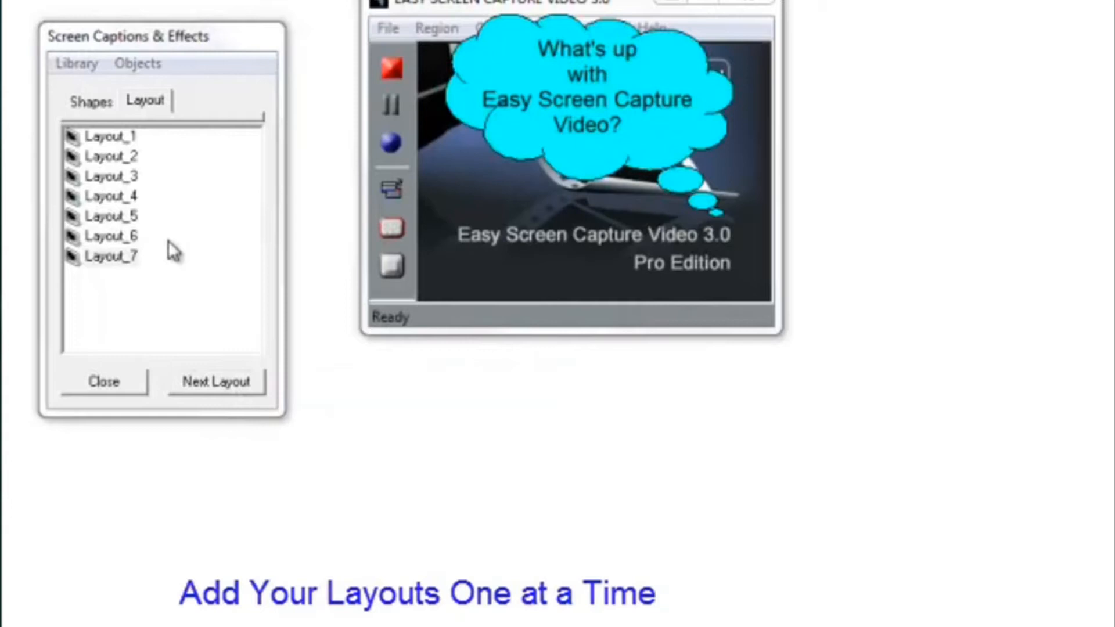
{"action": "left_click", "coordinate": [107, 176]}
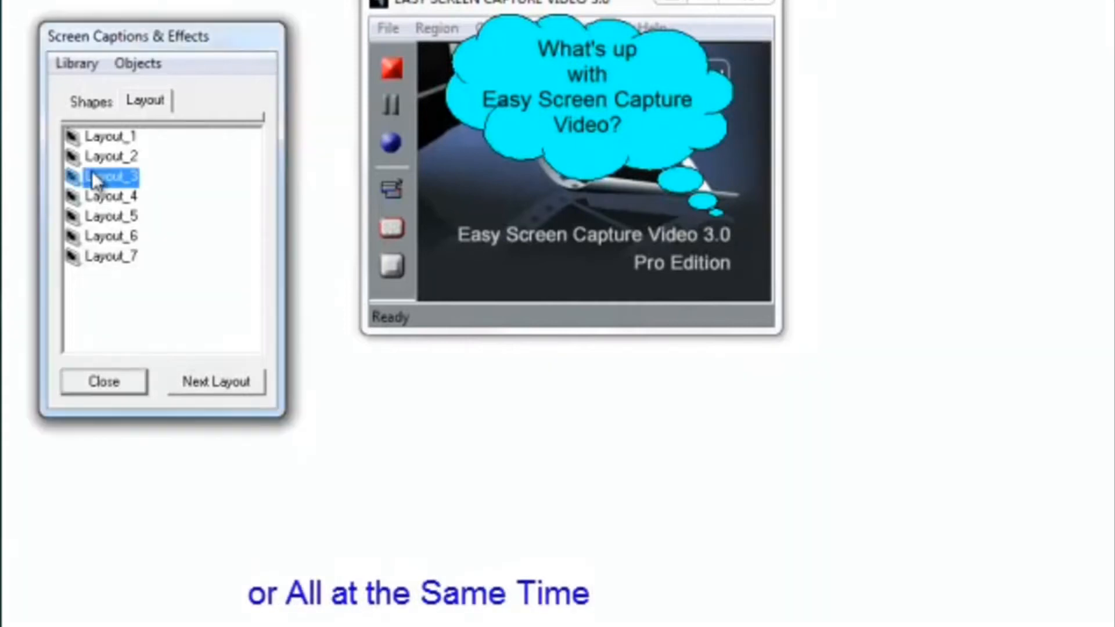